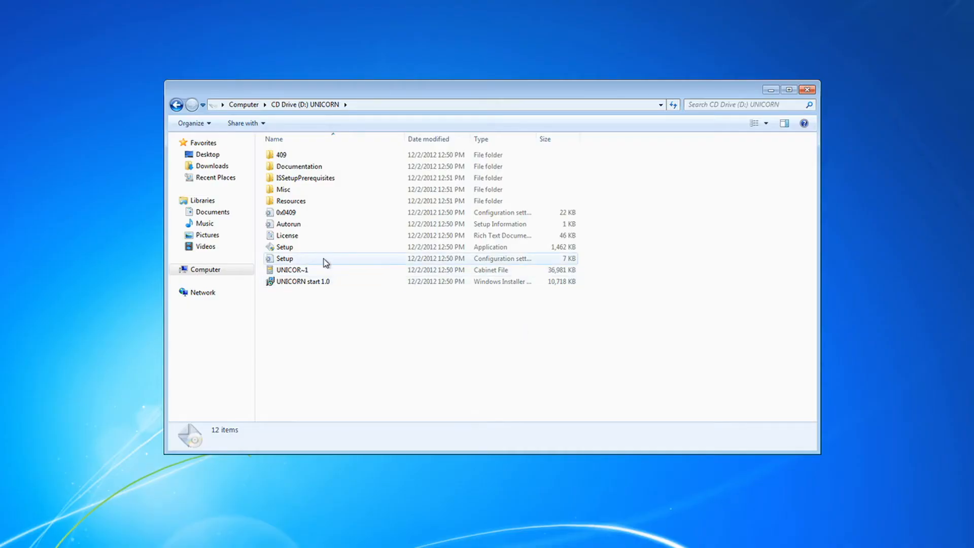
Step: Run Setup from the CD, allow UAC, and install the required prerequisite components
double_click(284, 247)
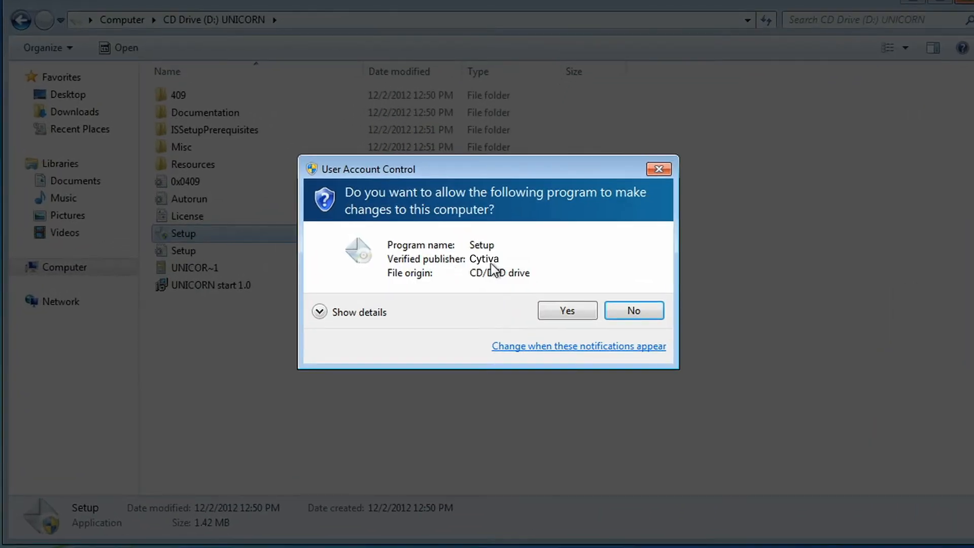
click(566, 310)
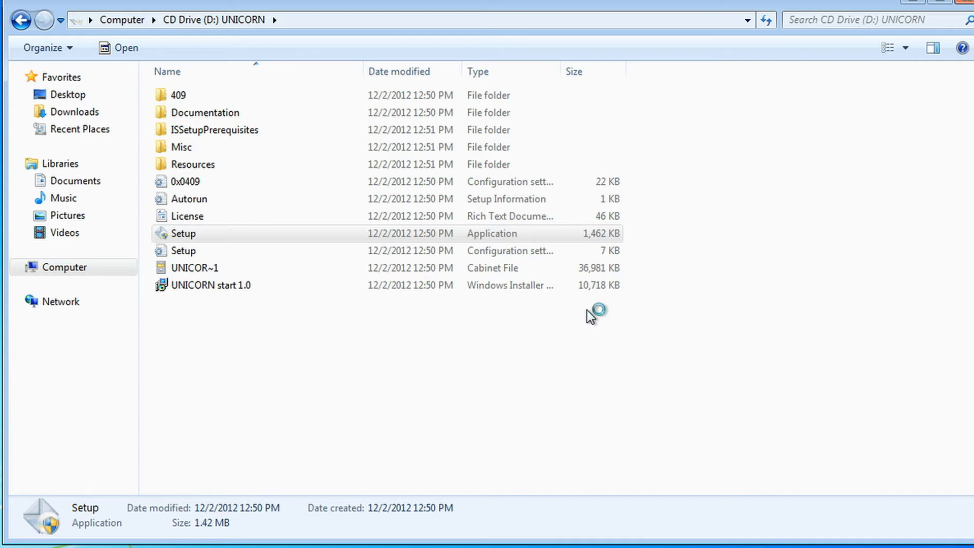
double_click(182, 234)
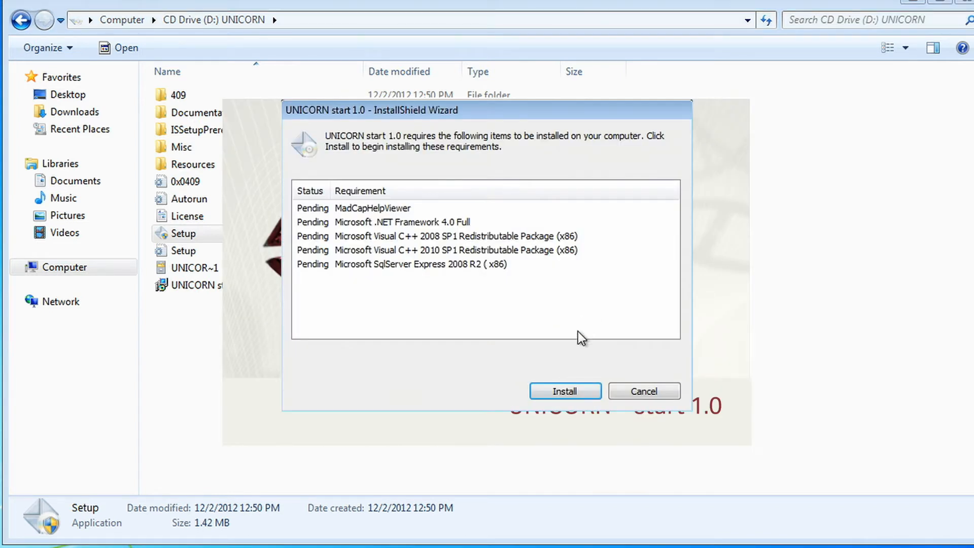
click(565, 391)
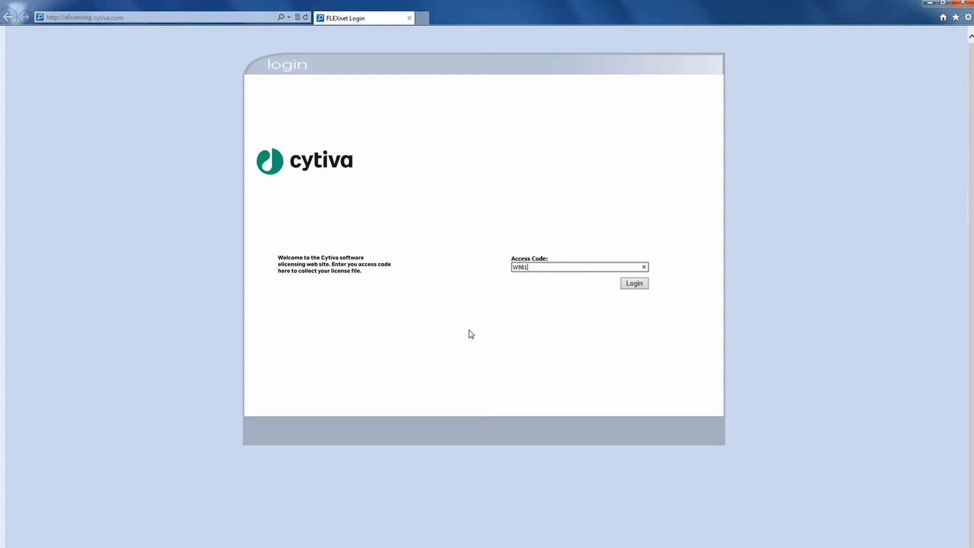
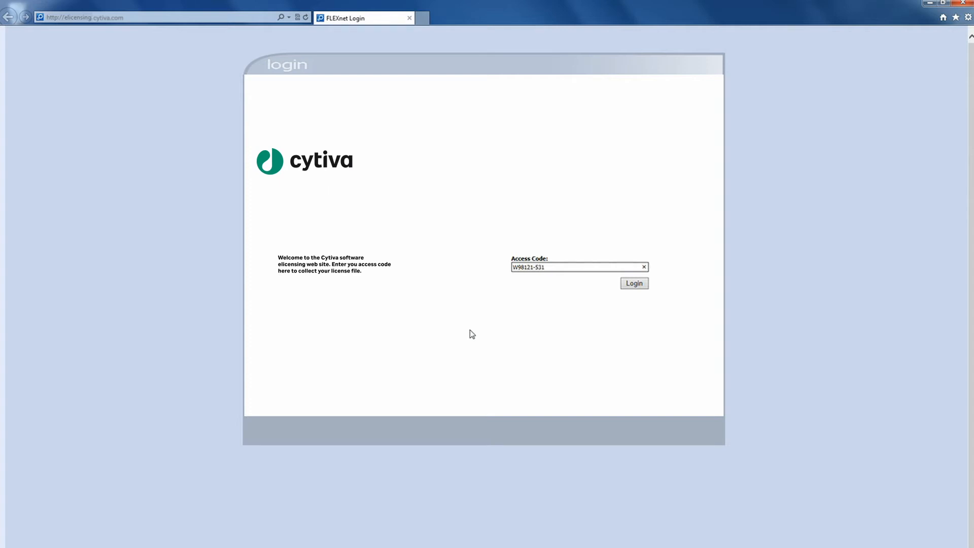
Step: Log in with the access code, go to Collect License and tick the Unicorn start line item
click(633, 283)
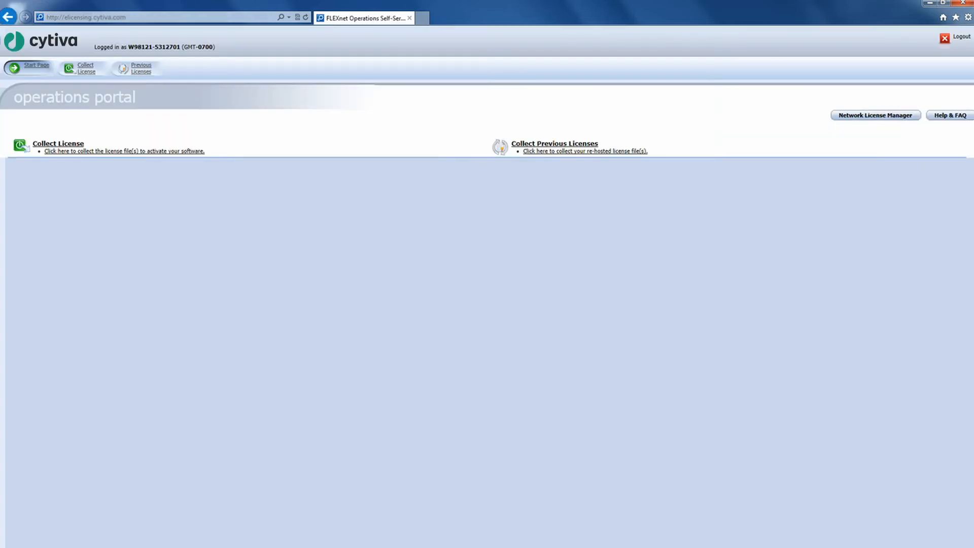
click(57, 143)
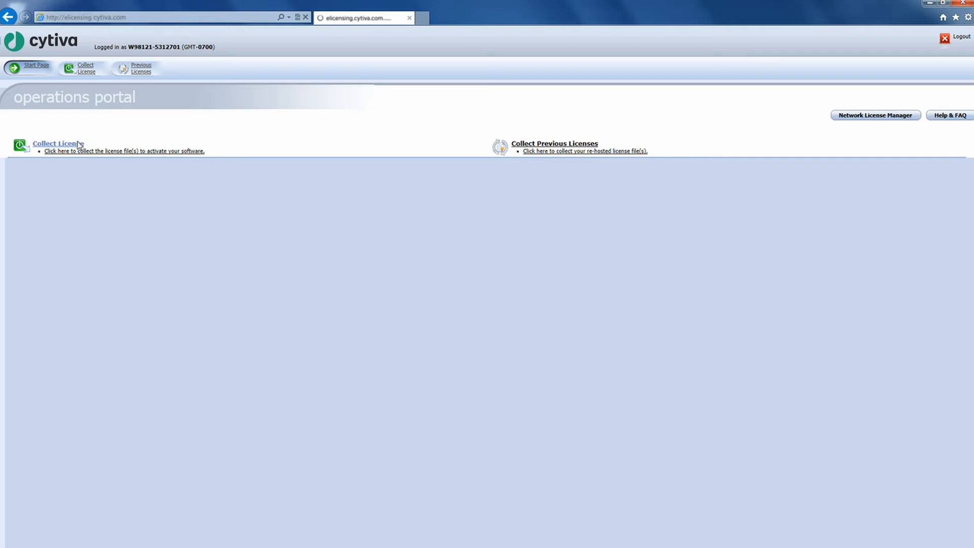
click(58, 143)
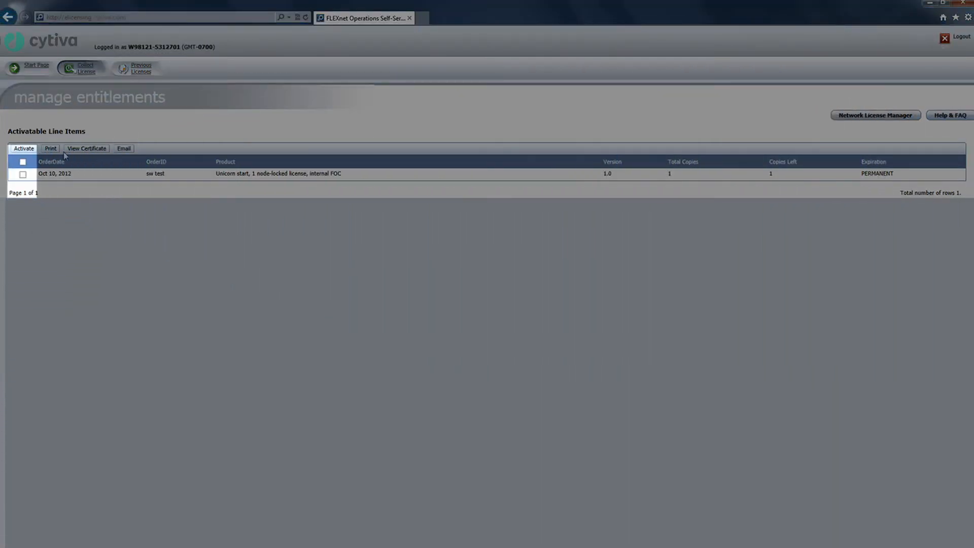
click(24, 175)
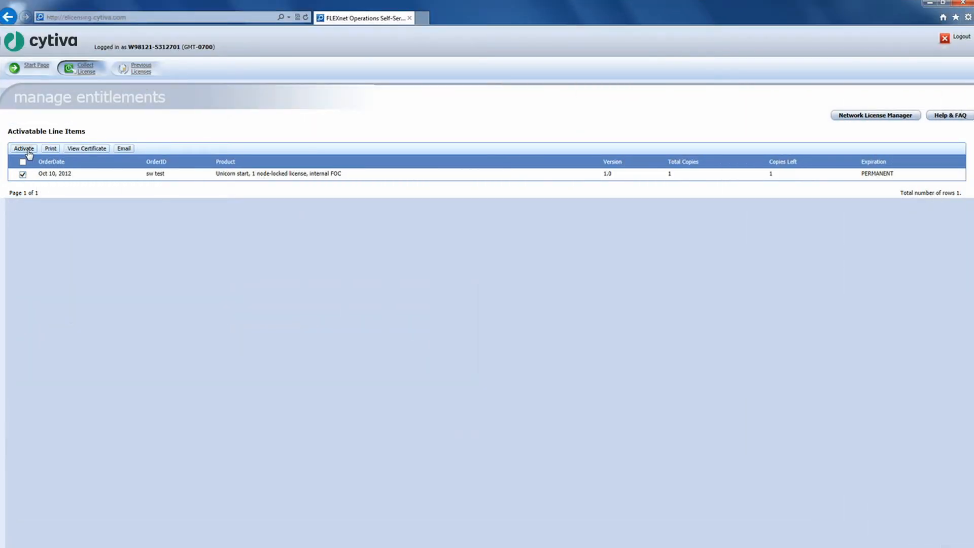
Step: Activate the selected line item and set today's date 06/22/13 as the license start date
click(24, 148)
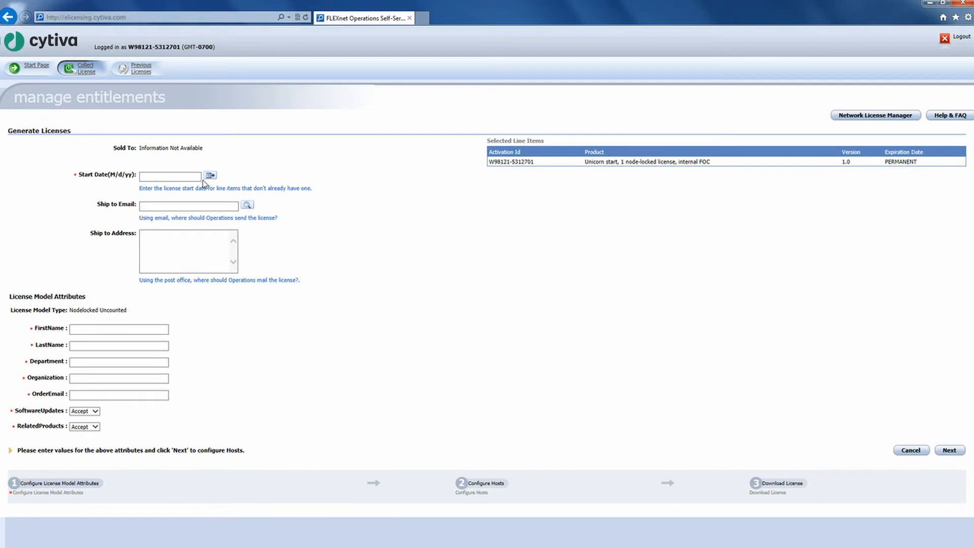
click(210, 175)
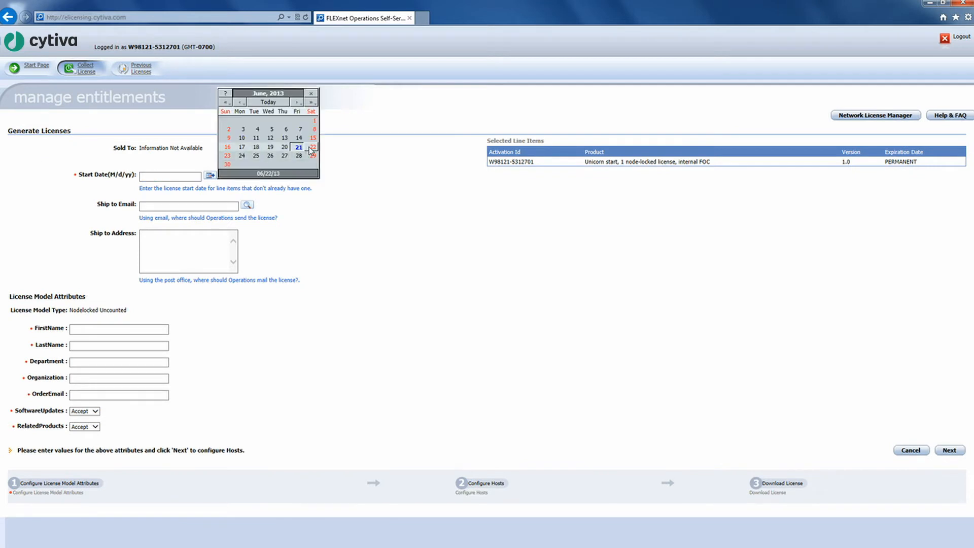
click(311, 147)
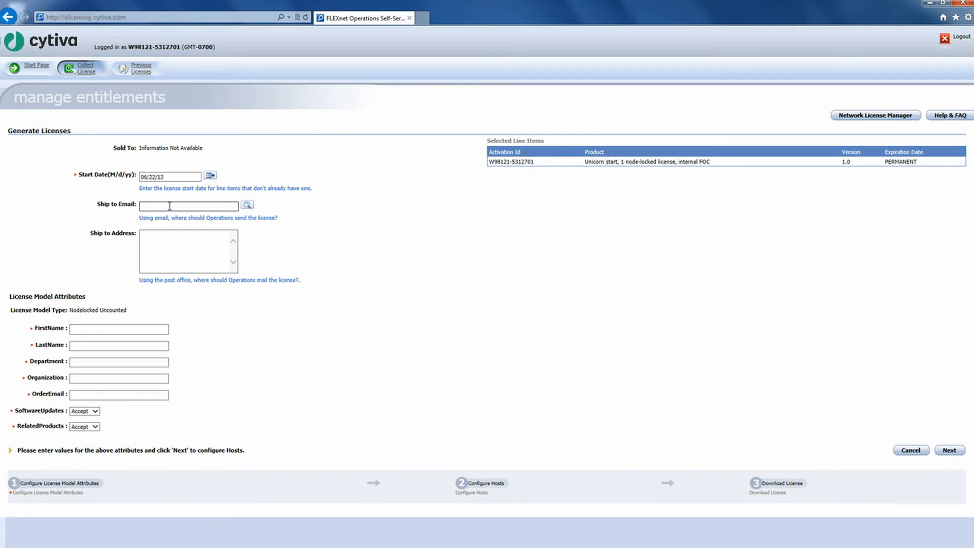
Step: Fill the ship-to email 'demo@unicorn' and the name, department, organization and order-email attributes
text(demo)
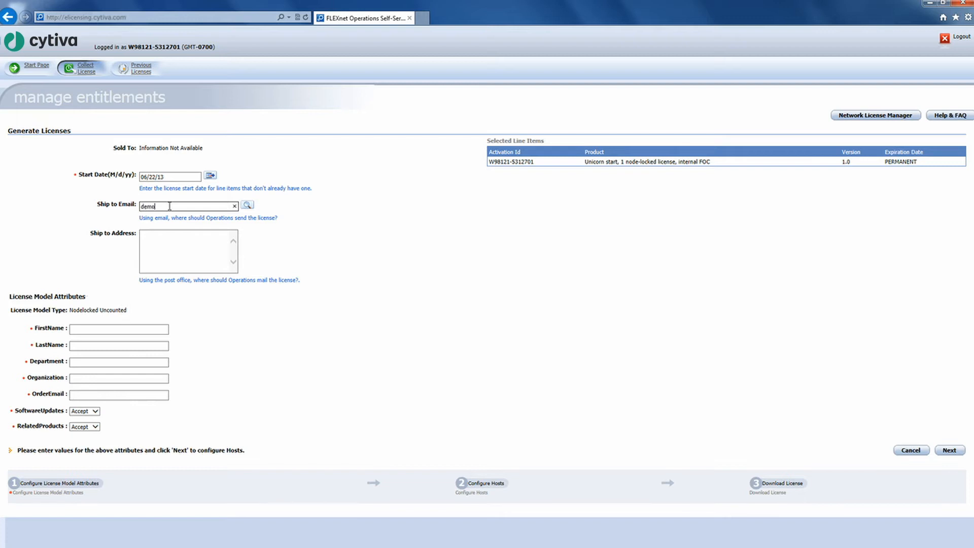
text(@unicornstart)
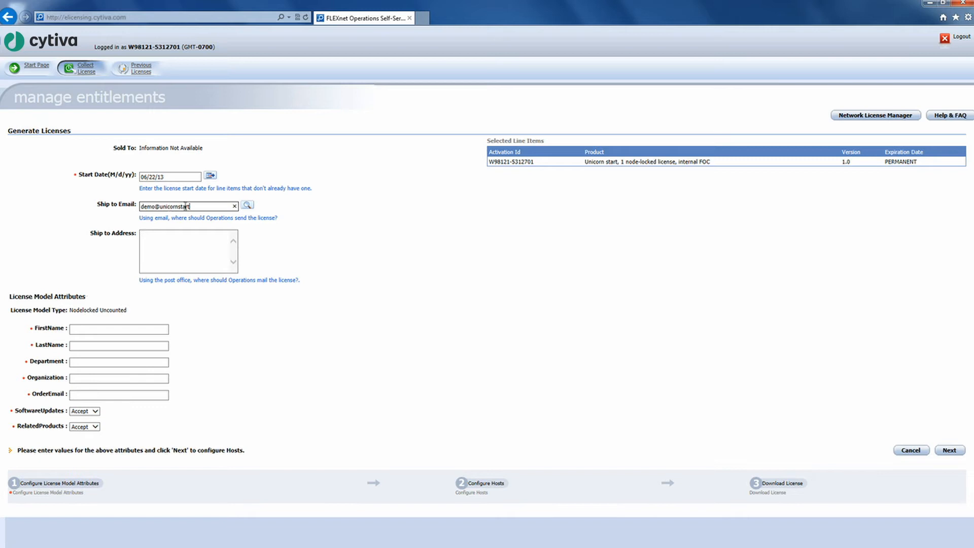
text(Enter)
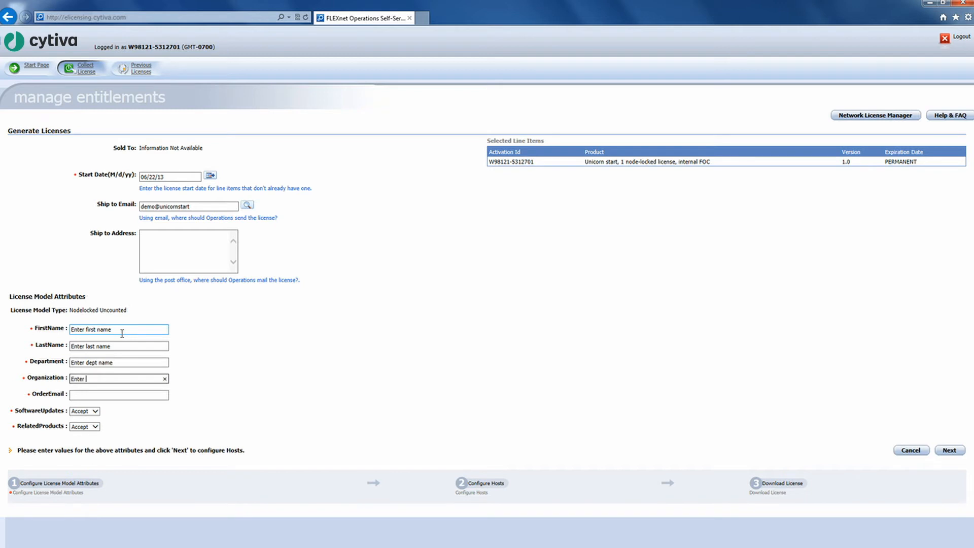
text(organization name)
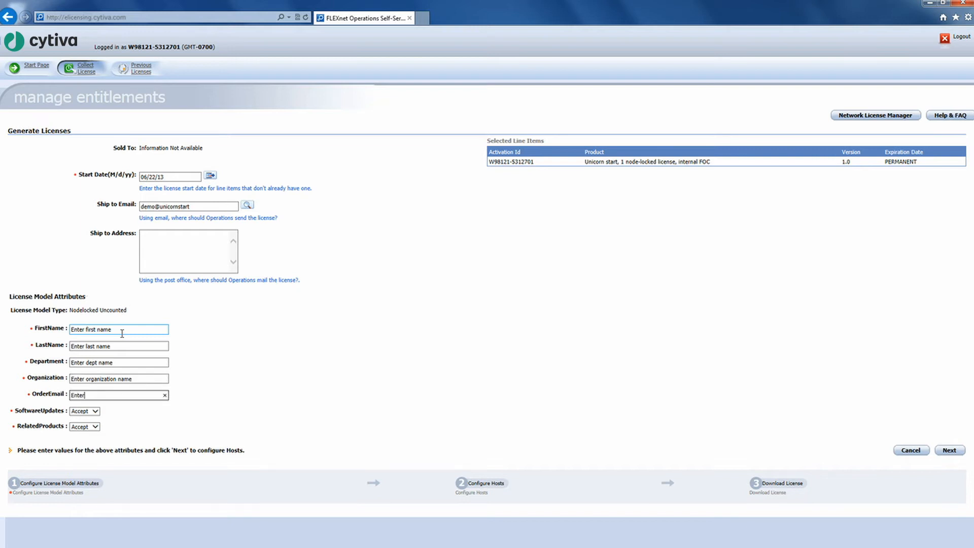
text(your email addr)
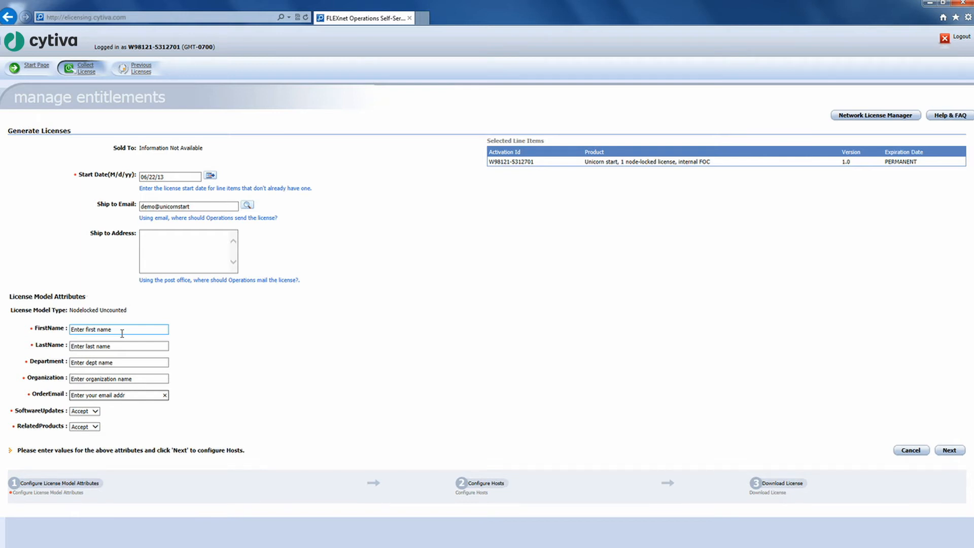
mouse_move(949, 449)
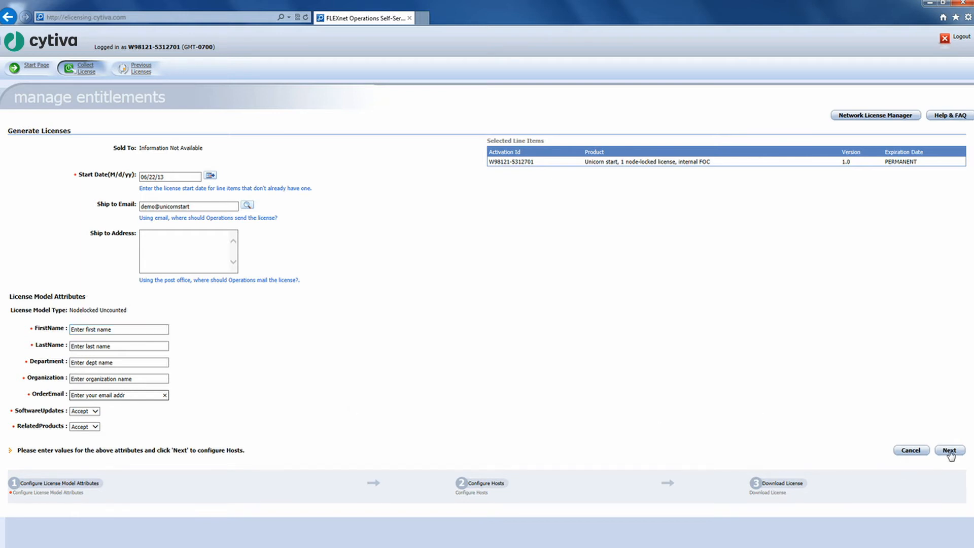
Step: Add a new ETHERNET host D8D3857E5C8A on Configure Hosts and mark it for licensing
click(949, 451)
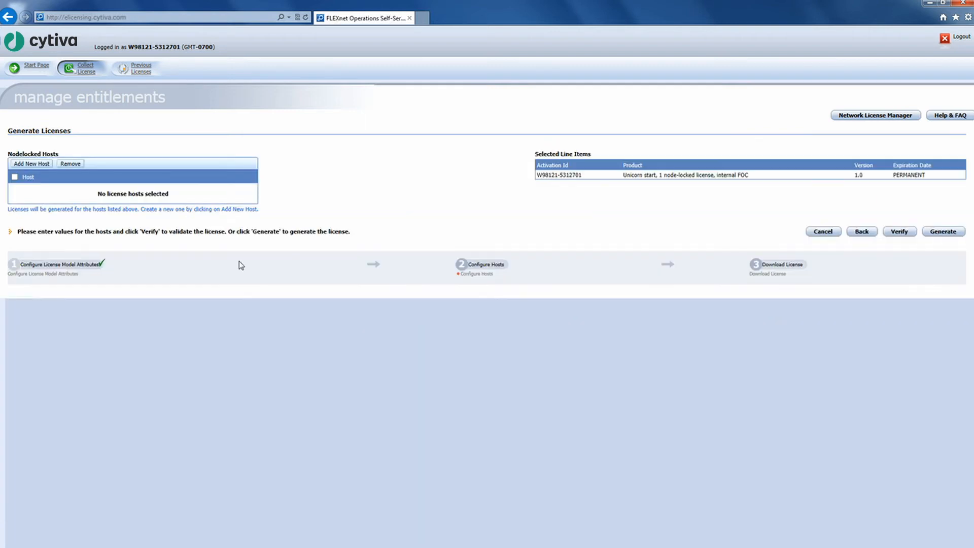
click(31, 163)
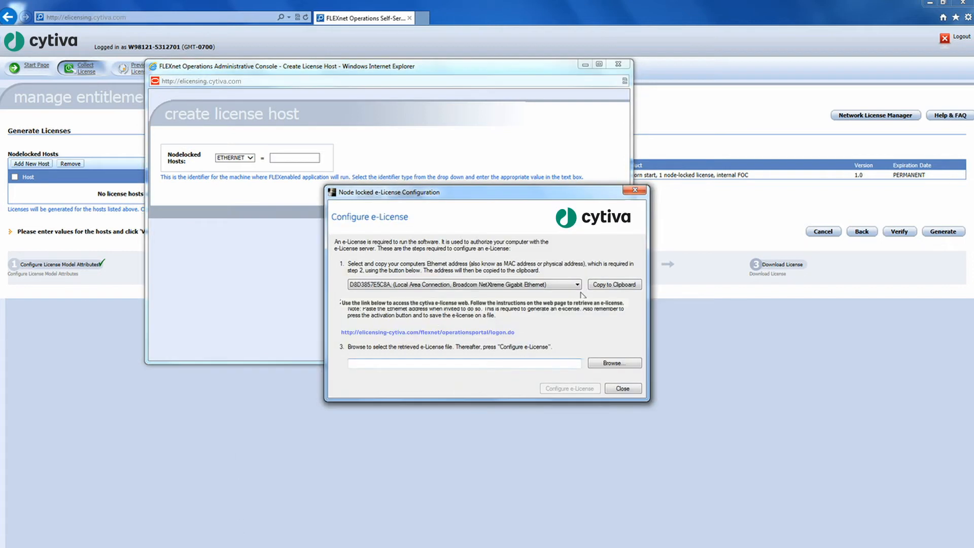
click(614, 284)
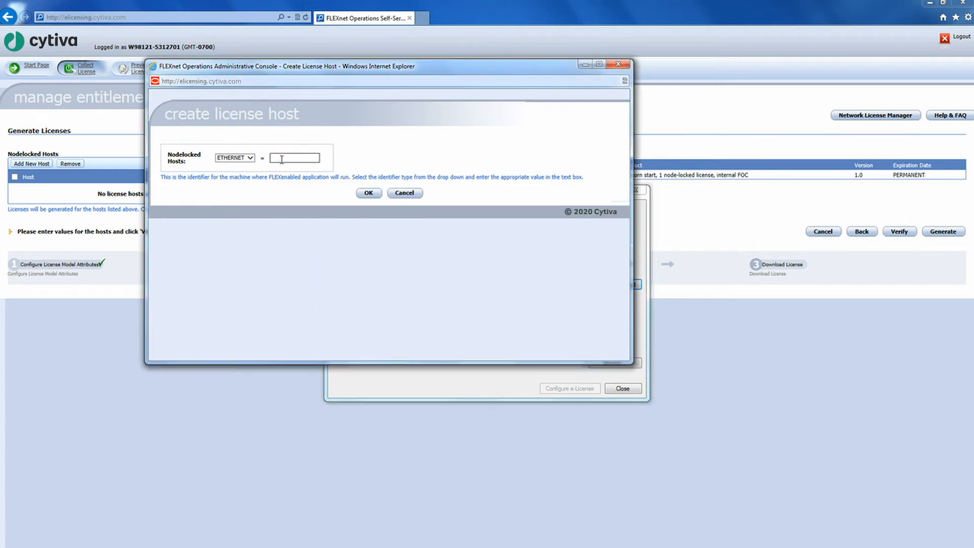
text(D8D3857E5C8A)
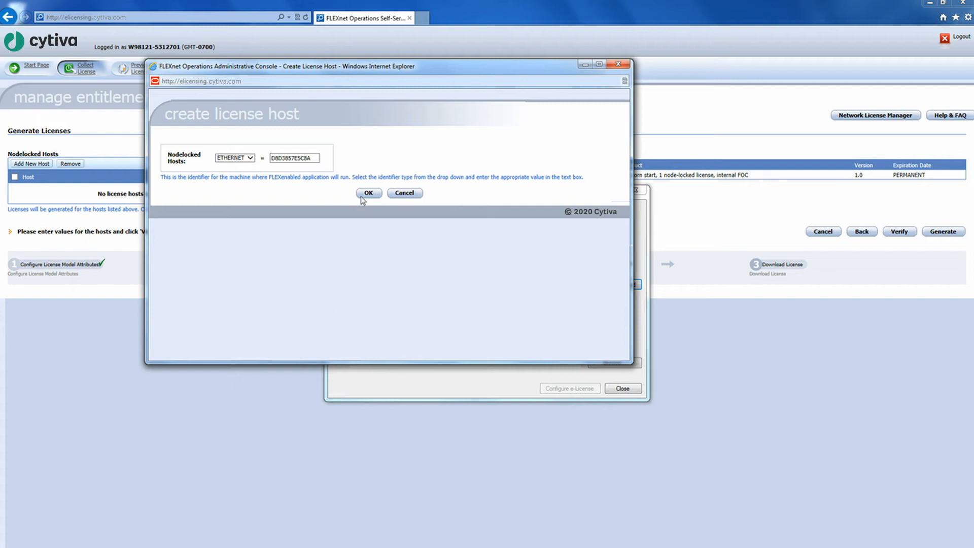
click(367, 193)
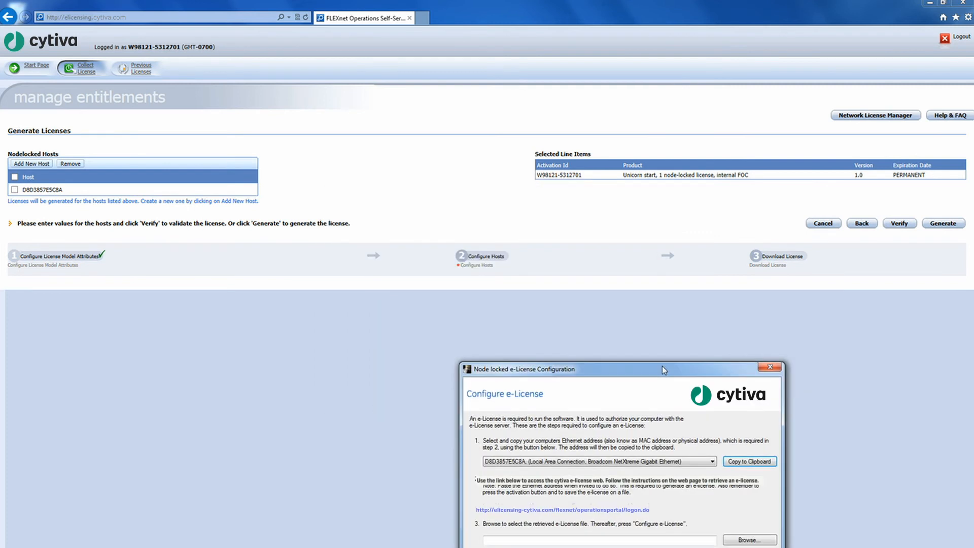
mouse_move(226, 325)
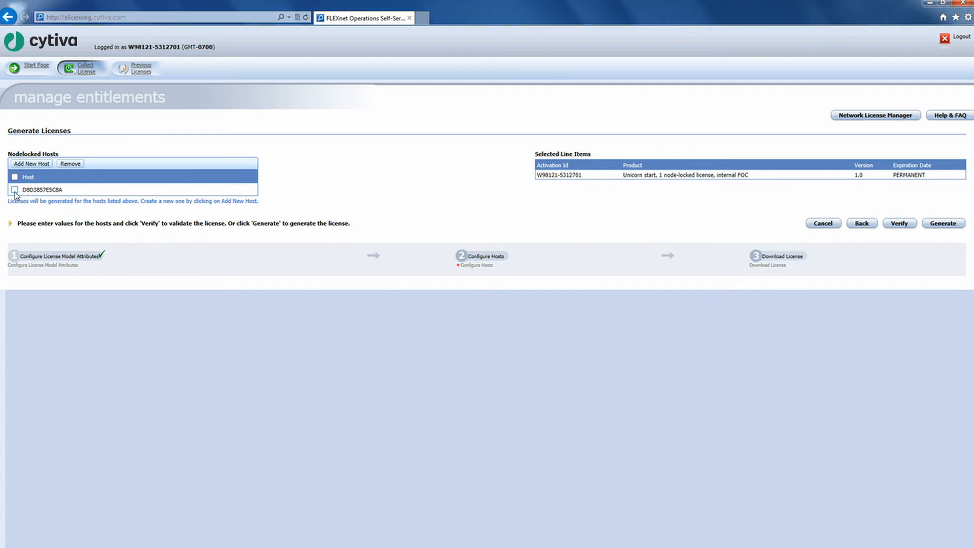
click(15, 190)
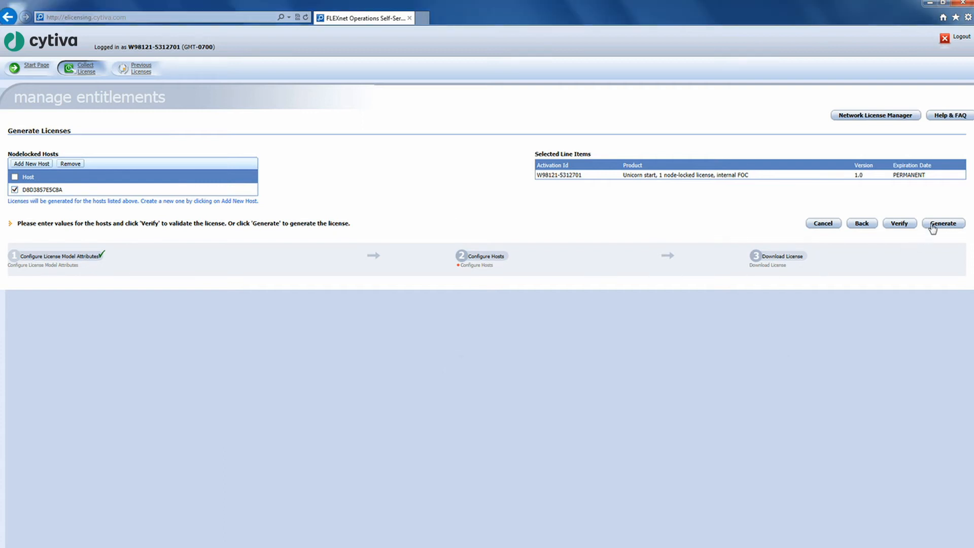
Step: Generate the license for host D8D3857E5C8A and save the .lic file to Downloads
click(943, 223)
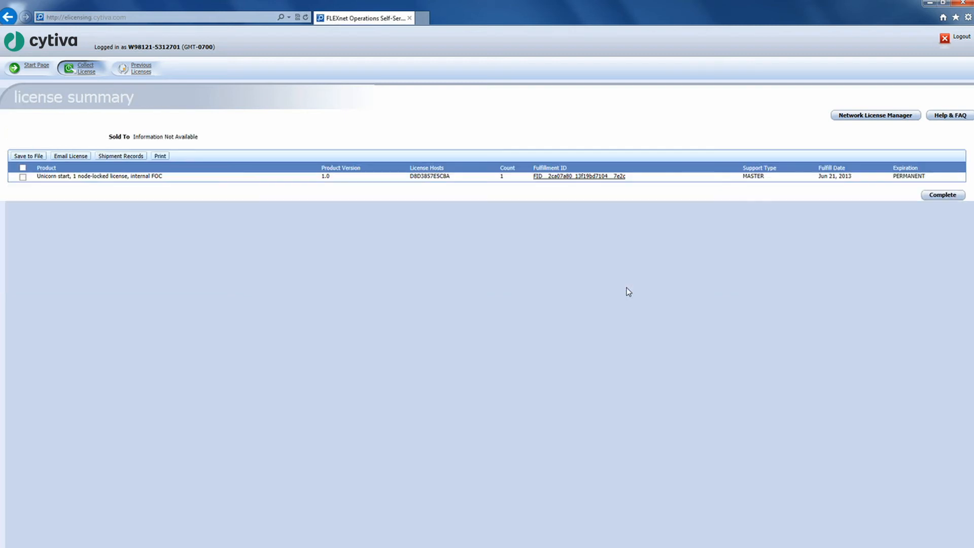
click(23, 176)
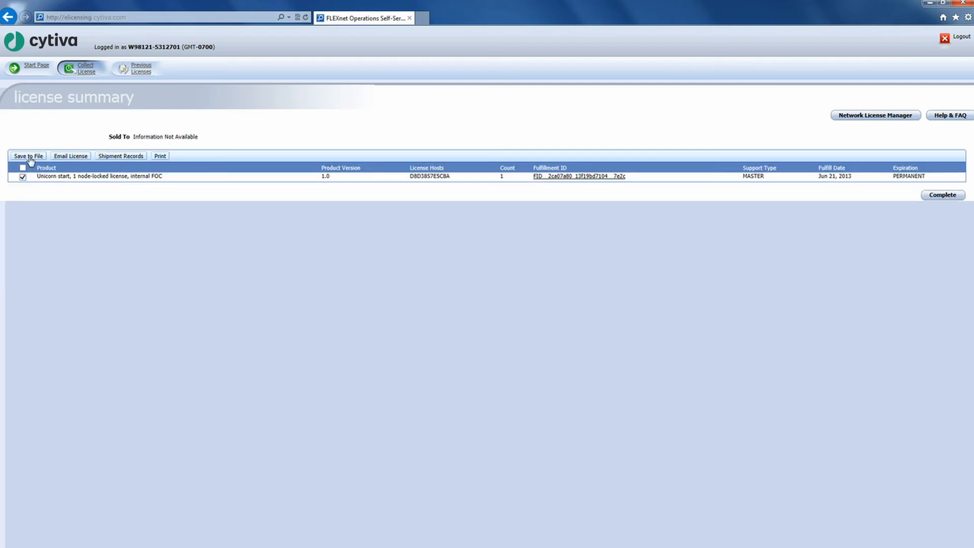
click(27, 156)
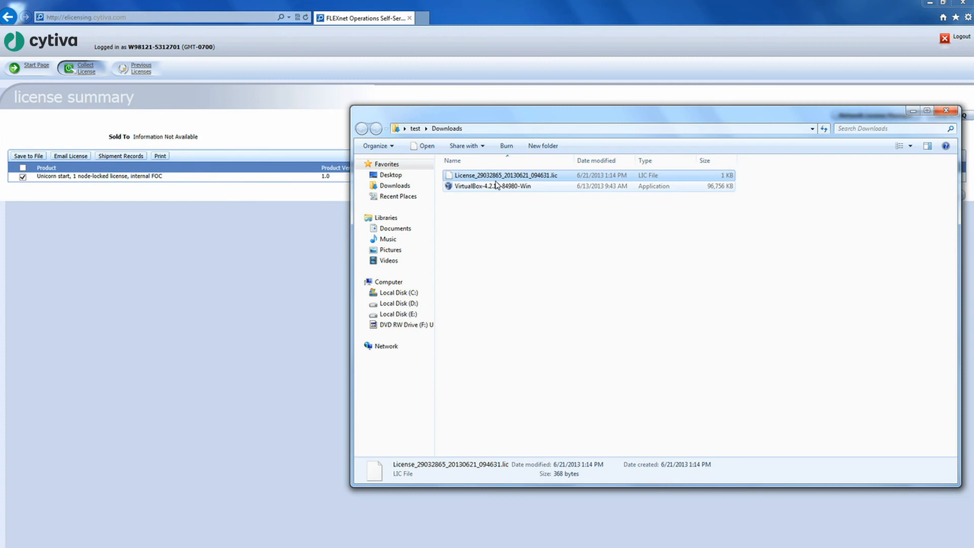
right_click(504, 175)
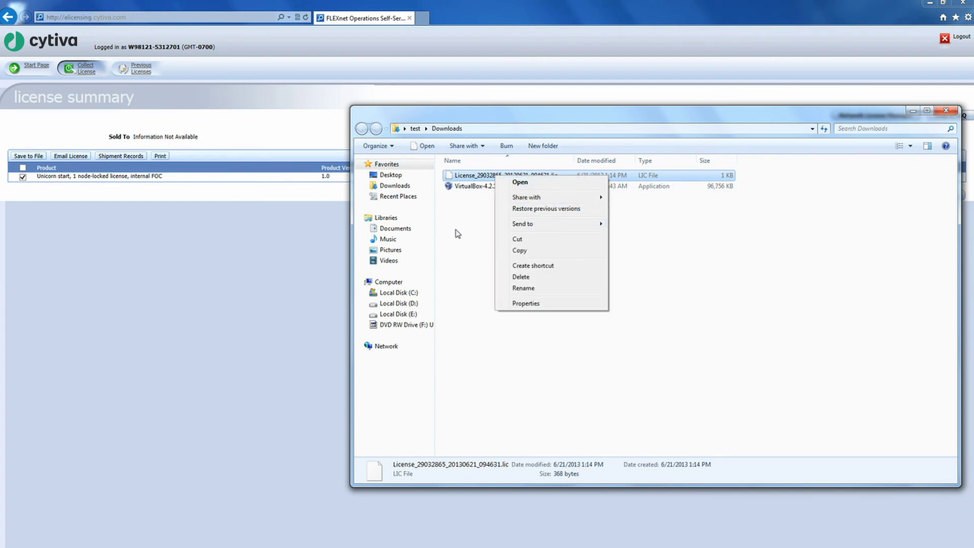
click(457, 233)
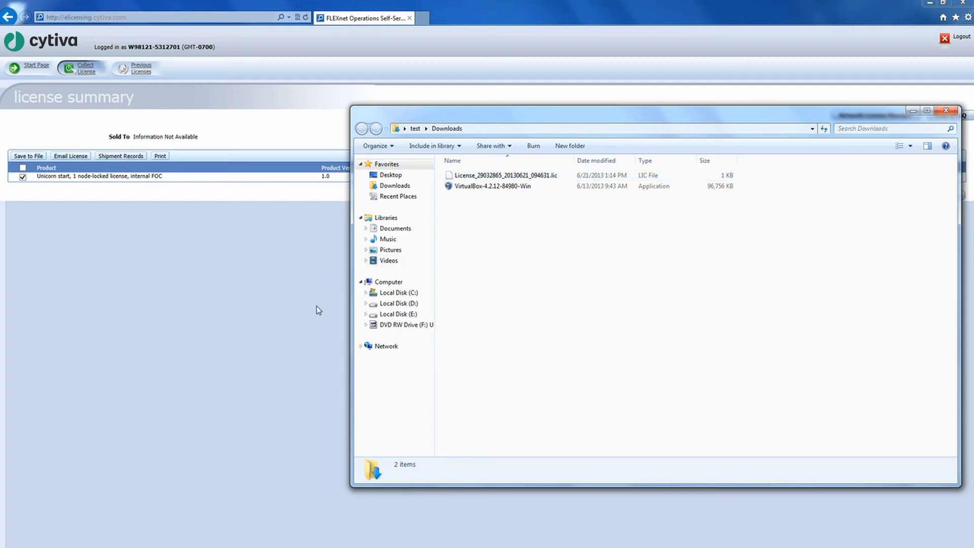
mouse_move(280, 367)
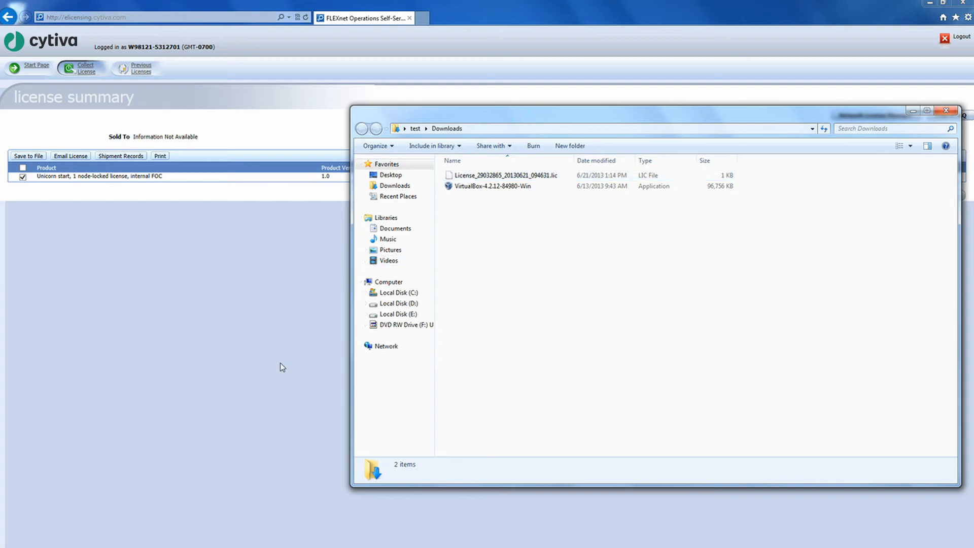
mouse_move(322, 305)
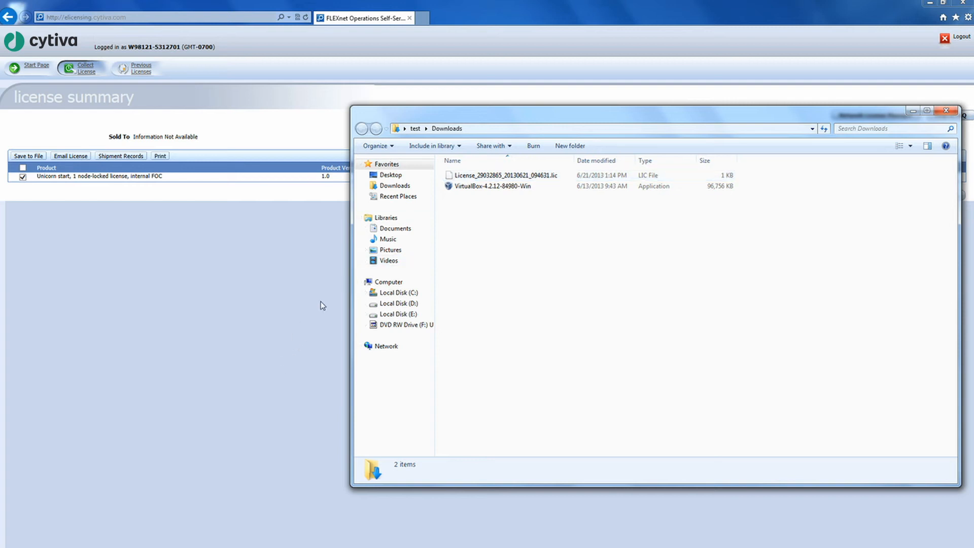
mouse_move(491, 139)
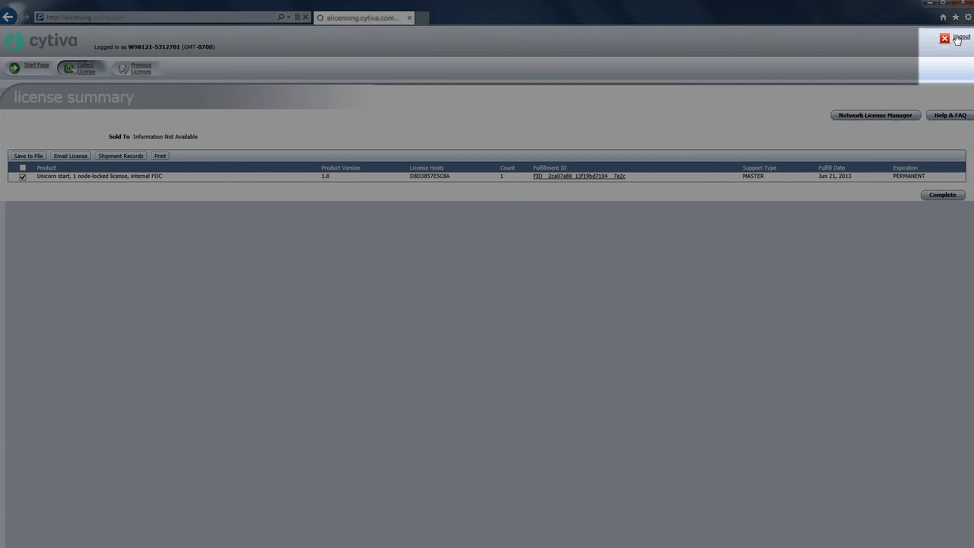
Step: Log out of the licensing site and browse to the .lic file in Downloads
click(958, 39)
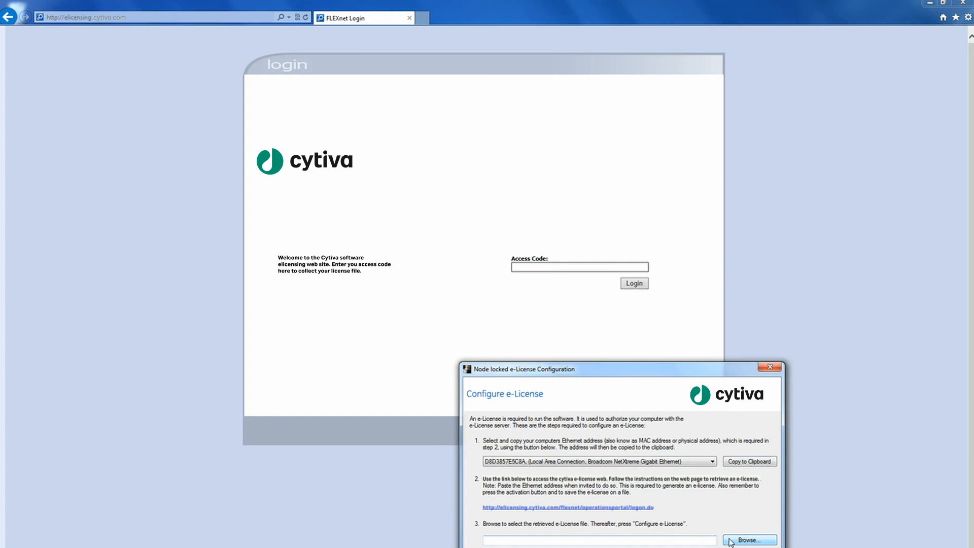
click(749, 538)
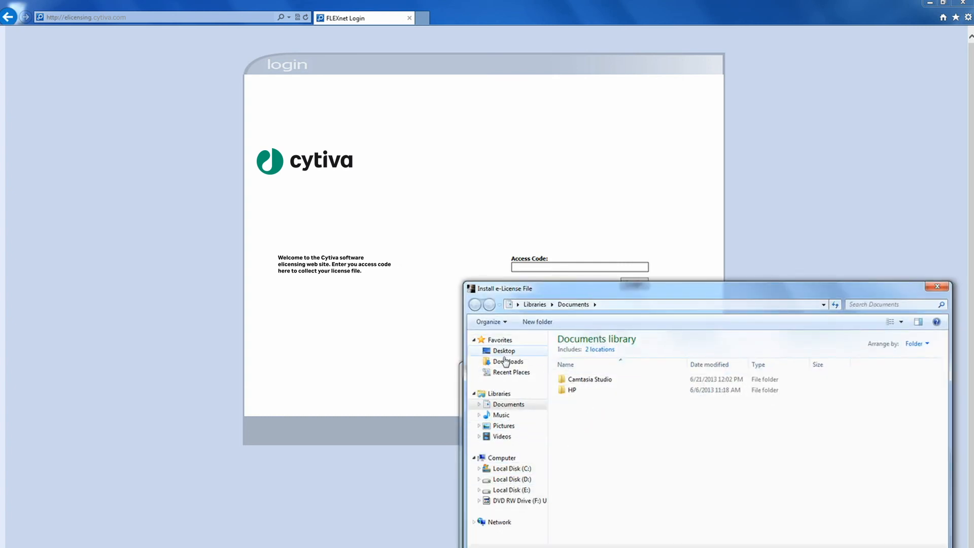
click(509, 361)
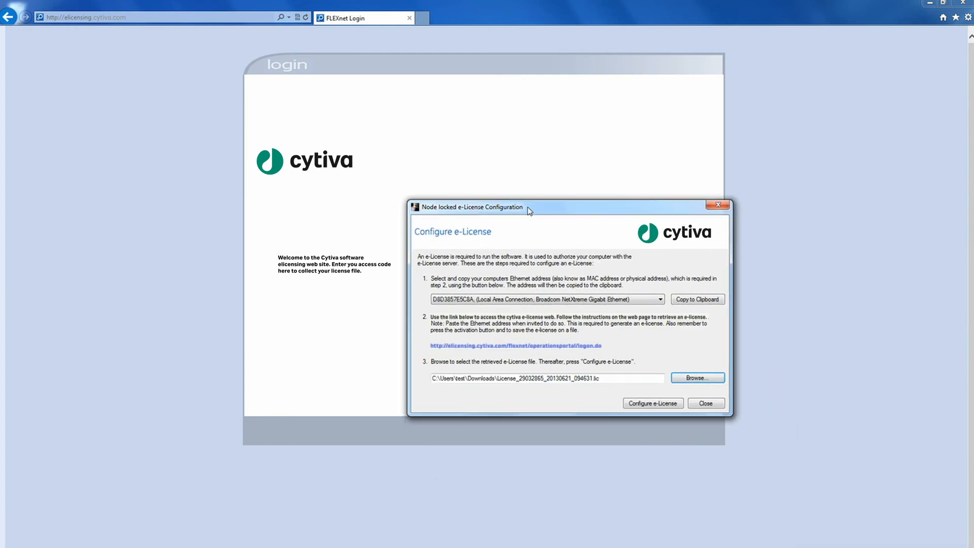
mouse_move(652, 403)
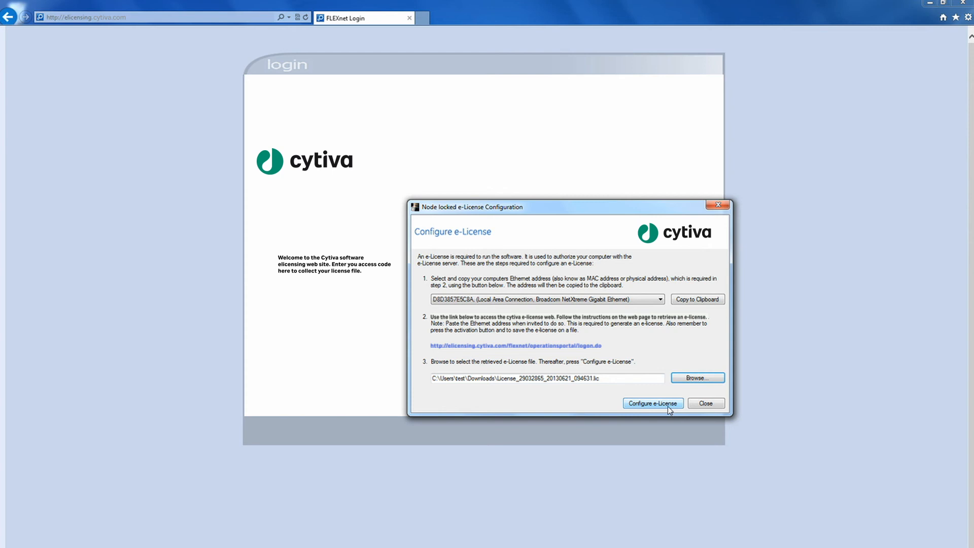
Step: Configure the e-License from the selected file, acknowledge success and close the configuration
click(652, 403)
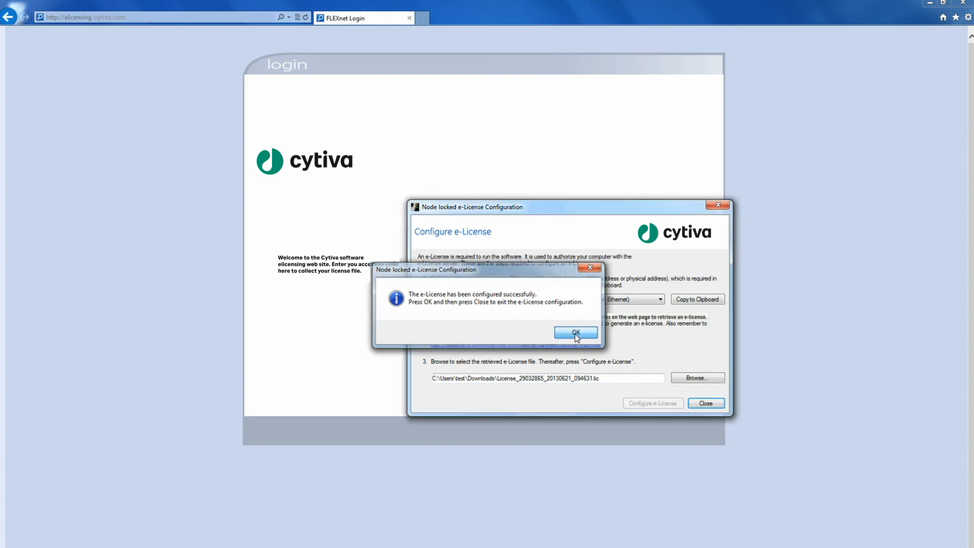
click(575, 331)
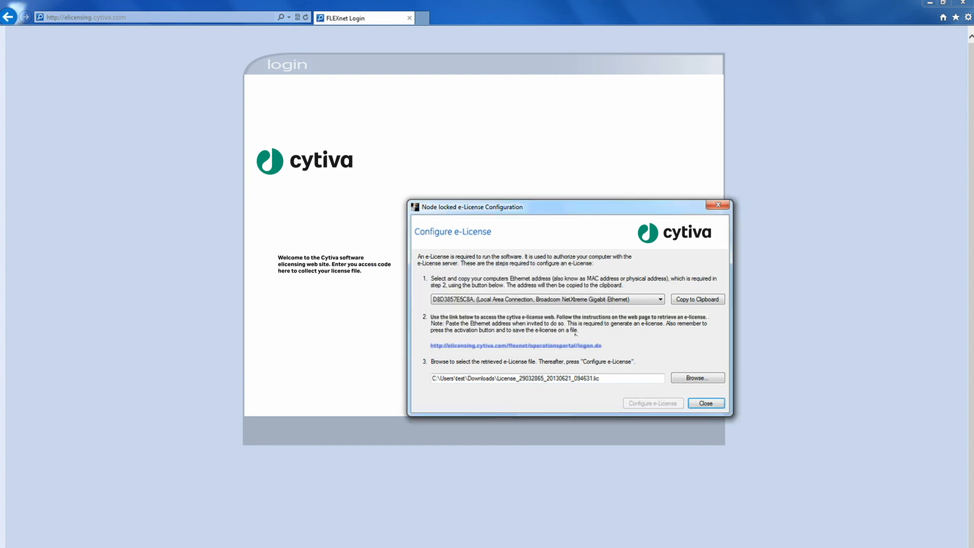
click(706, 403)
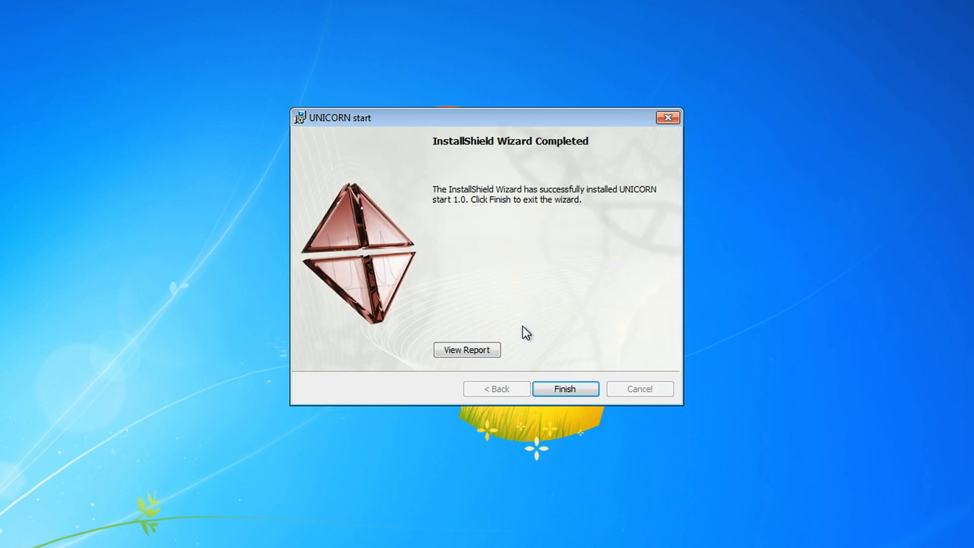
Step: Finish the completed UNICORN start 1.0 InstallShield Wizard, returning to the desktop
click(564, 388)
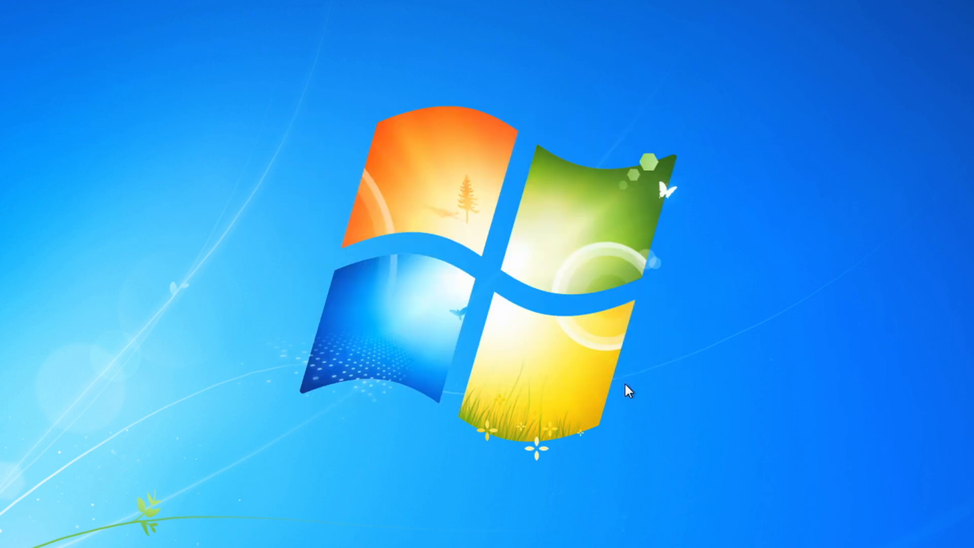